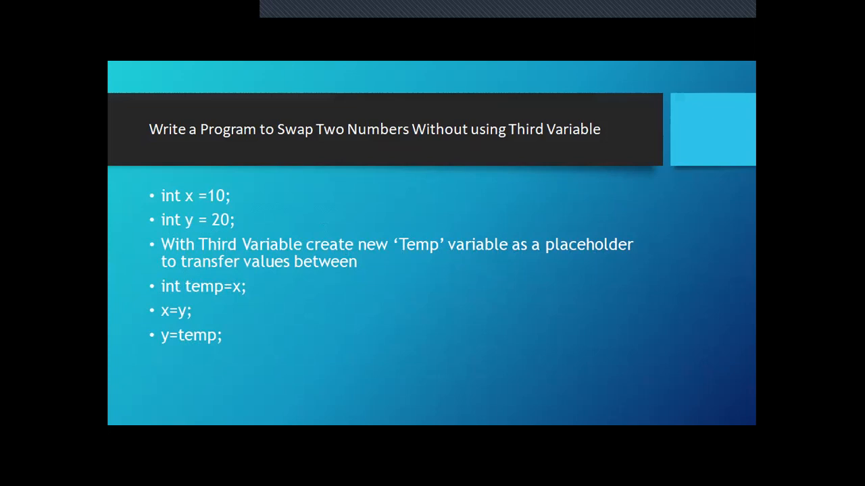
# Step: Advance the slide show to the 'Swap Two Numbers Without using Third Variable' slide
pyautogui.press('Right')
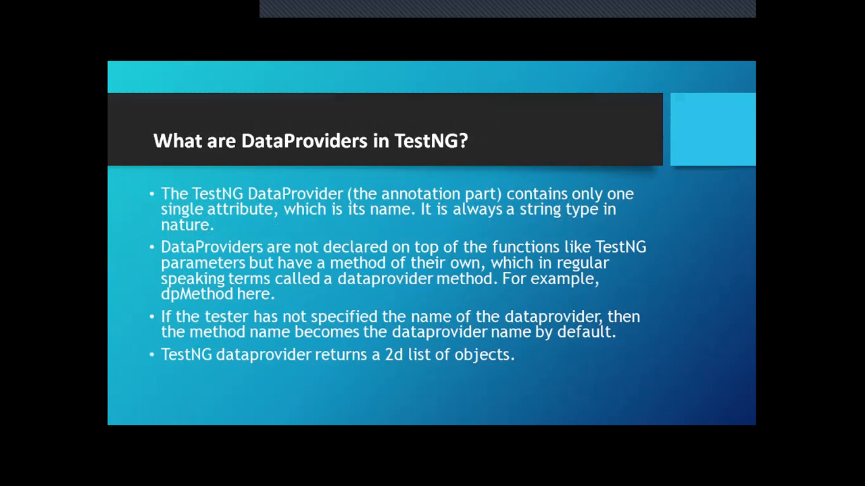
pyautogui.moveTo(534, 254)
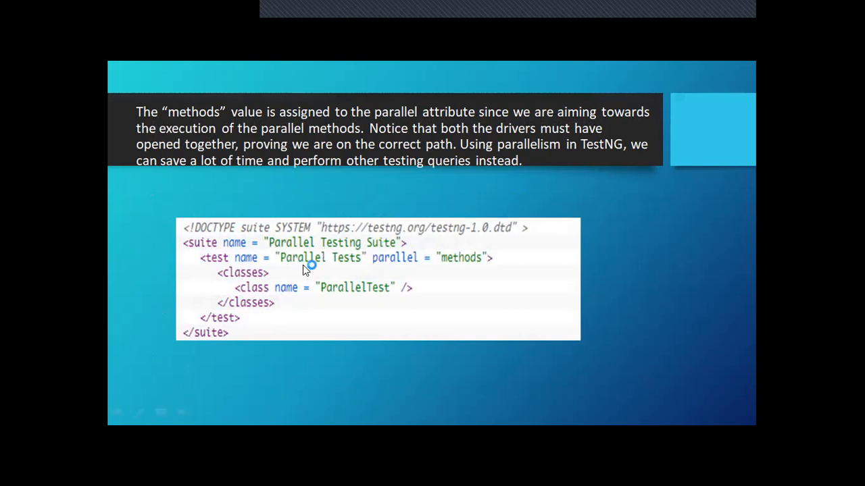
pyautogui.moveTo(432, 273)
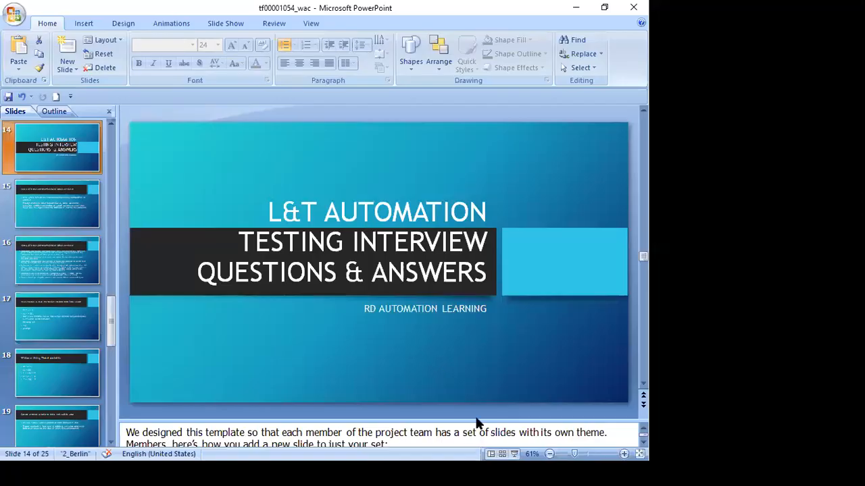
pyautogui.moveTo(519, 362)
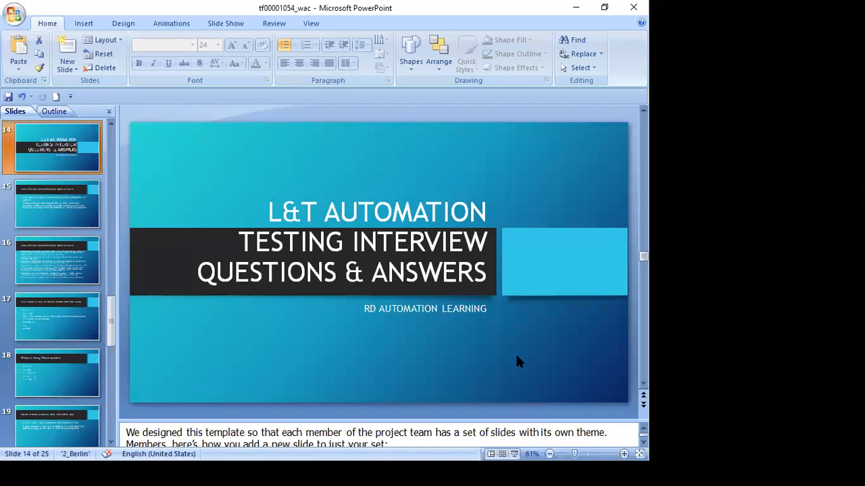
# Step: Review myFirstClass, highlight and release the "Automation" string, and rerun it as a Java Application
pyautogui.click(513, 472)
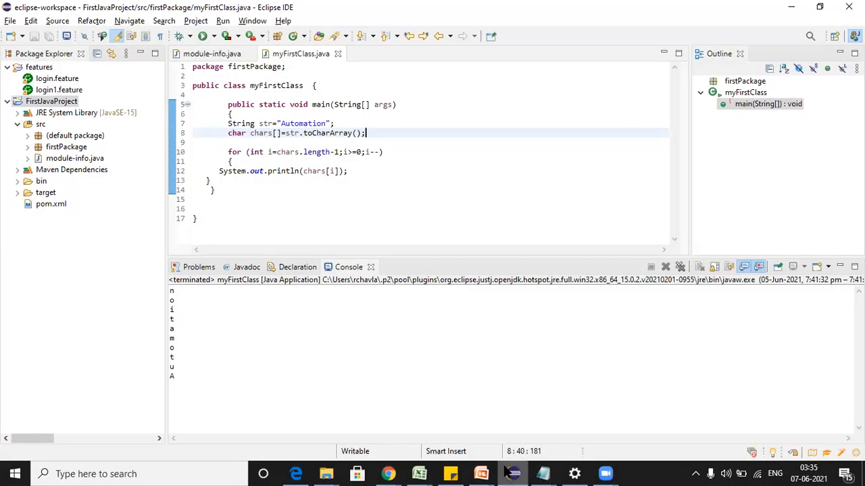
pyautogui.click(249, 151)
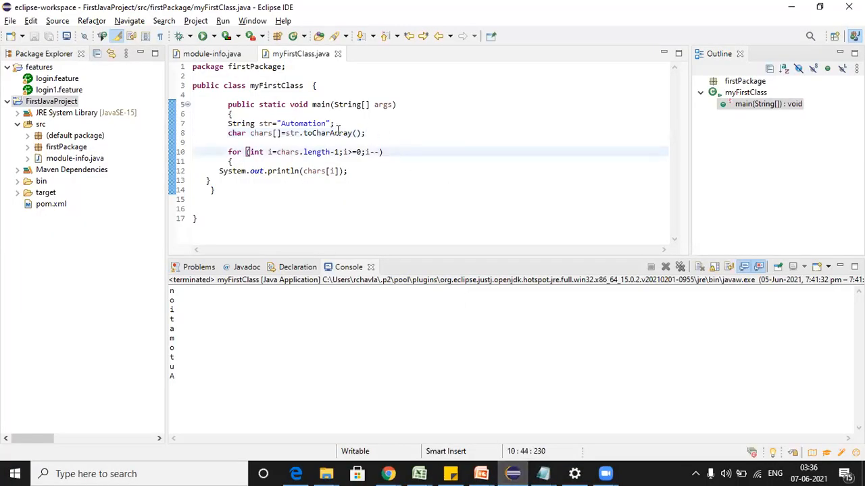
pyautogui.doubleClick(304, 123)
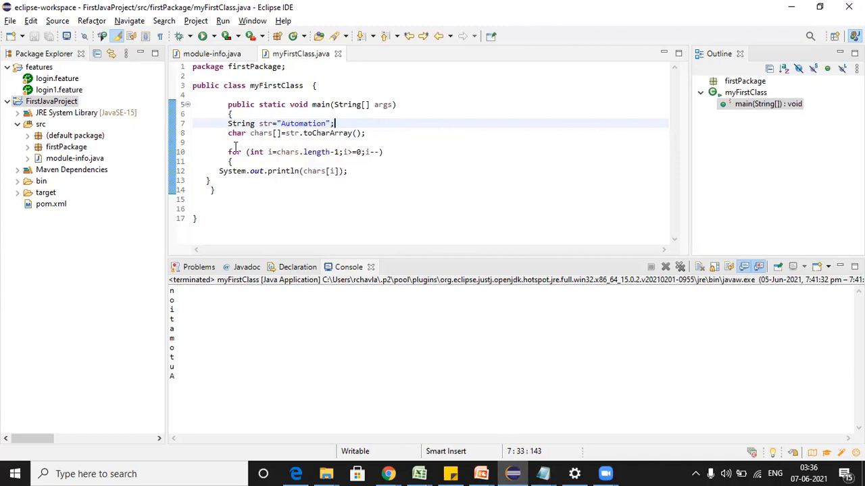
pyautogui.moveTo(262, 133)
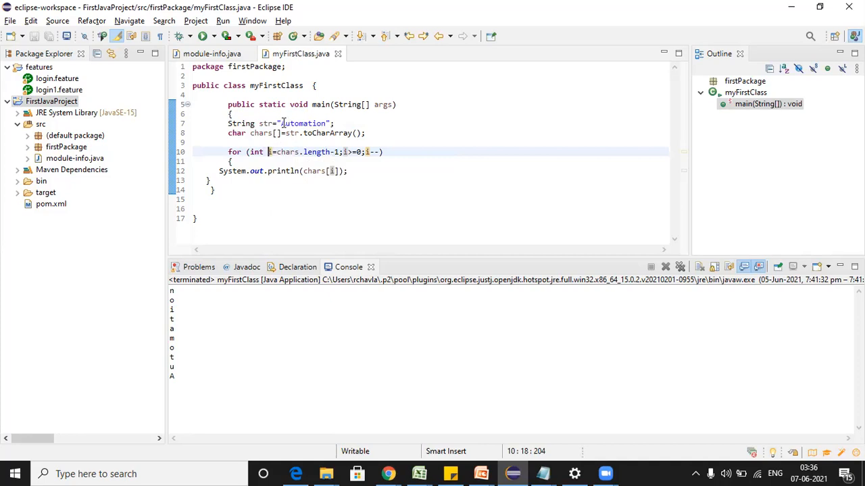
pyautogui.doubleClick(304, 123)
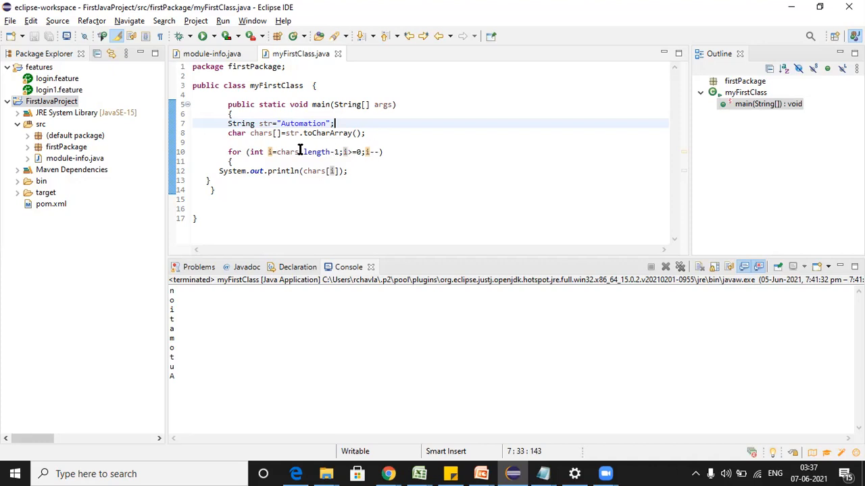
pyautogui.moveTo(283, 151)
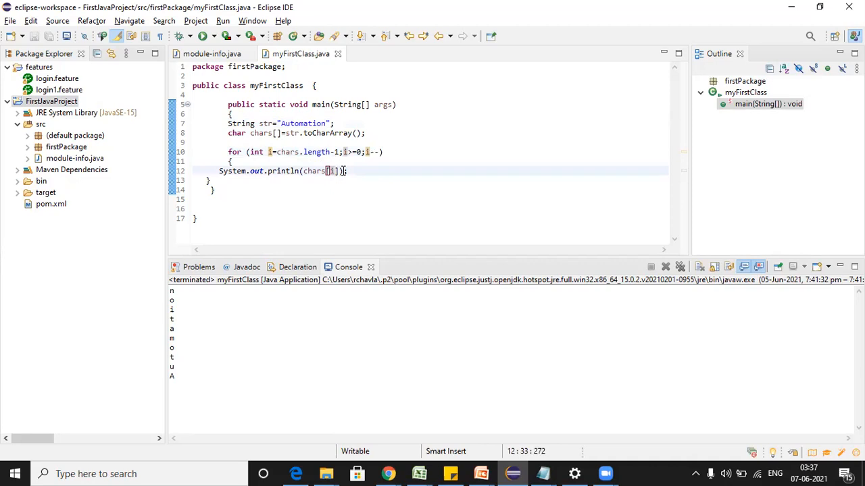
pyautogui.click(324, 123)
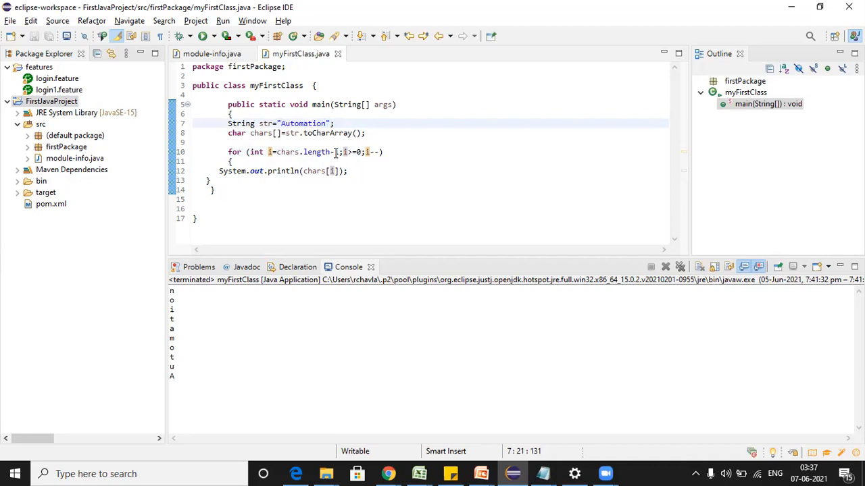
pyautogui.click(325, 123)
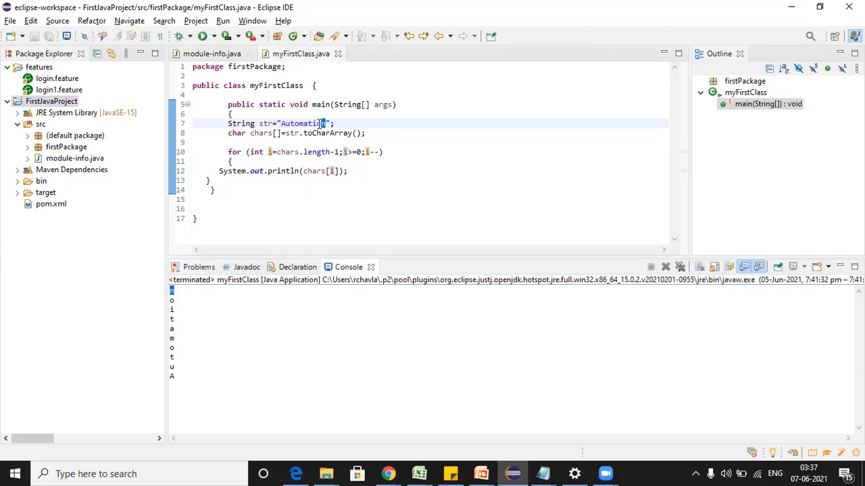
pyautogui.click(319, 123)
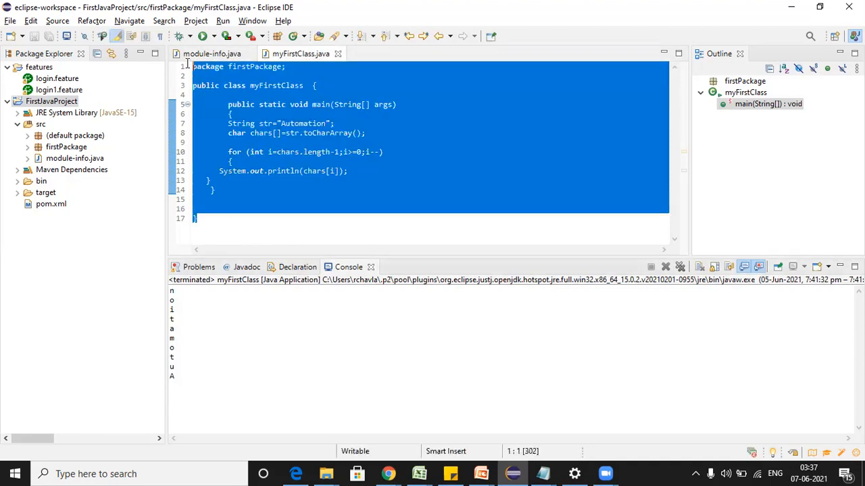
pyautogui.click(222, 20)
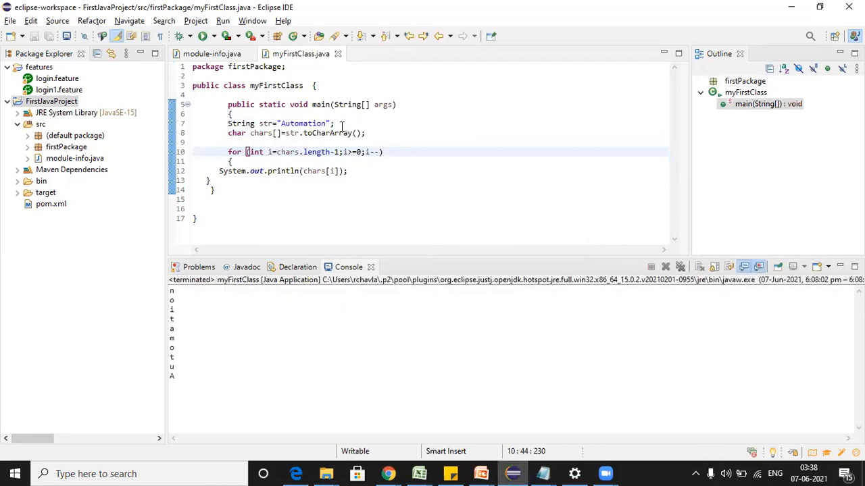
# Step: Replace the string value with "test", save the file, and rerun the program
pyautogui.doubleClick(303, 123)
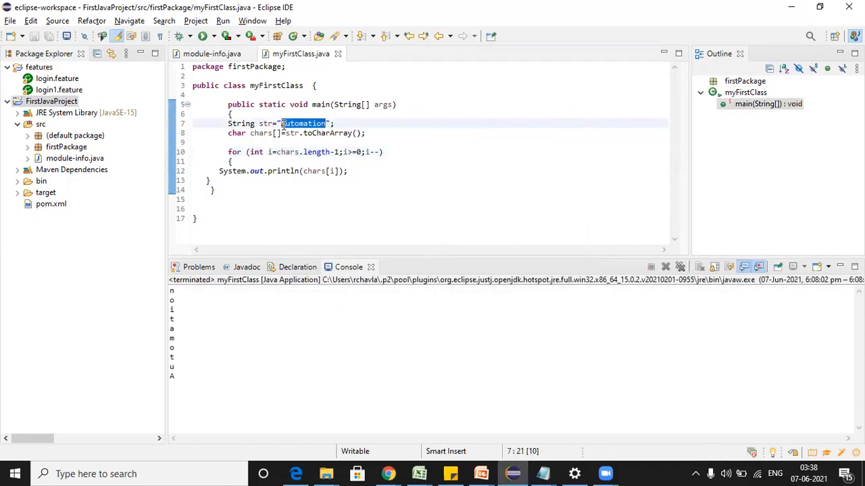
pyautogui.write('test')
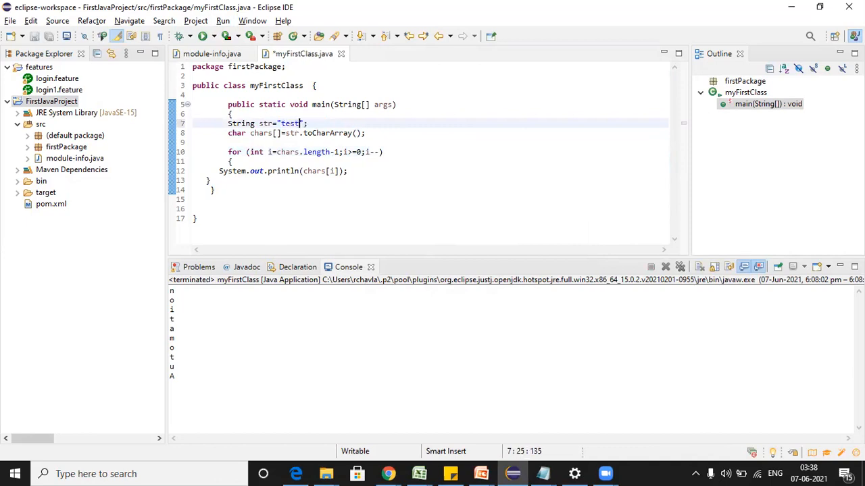
pyautogui.press('ctrl+s')
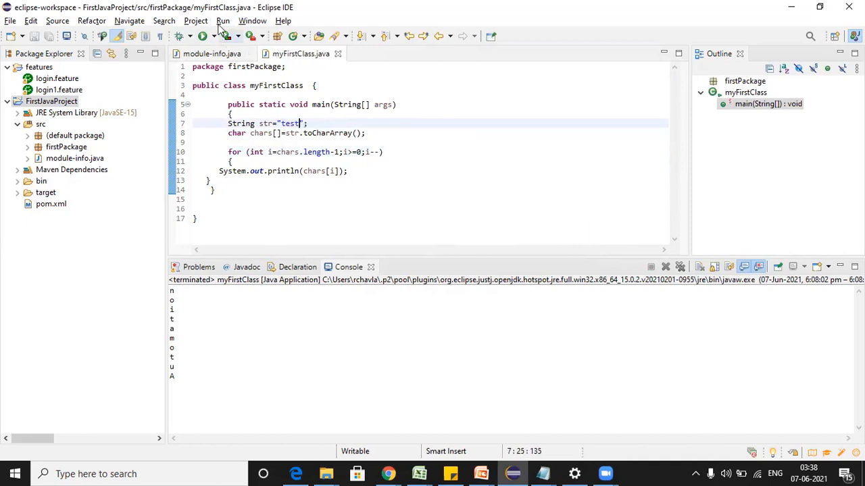
pyautogui.click(222, 21)
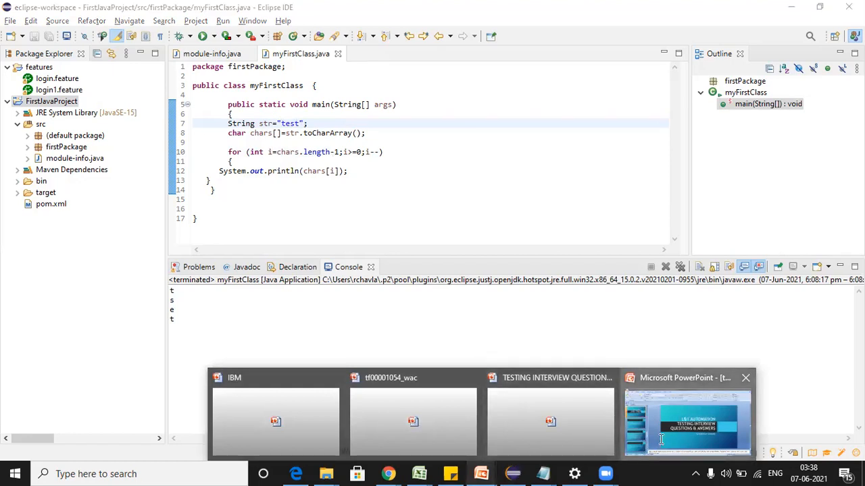
# Step: Switch to the interview questions deck and show slide 17 on swapping two numbers
pyautogui.click(687, 422)
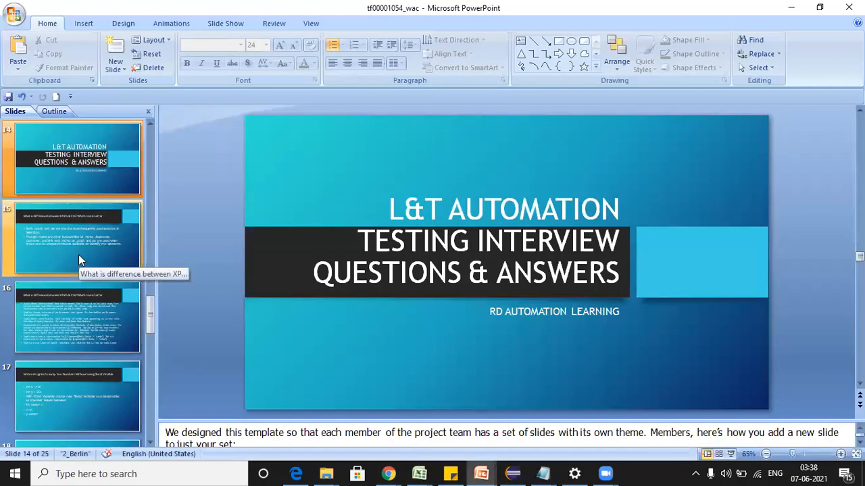
pyautogui.click(77, 238)
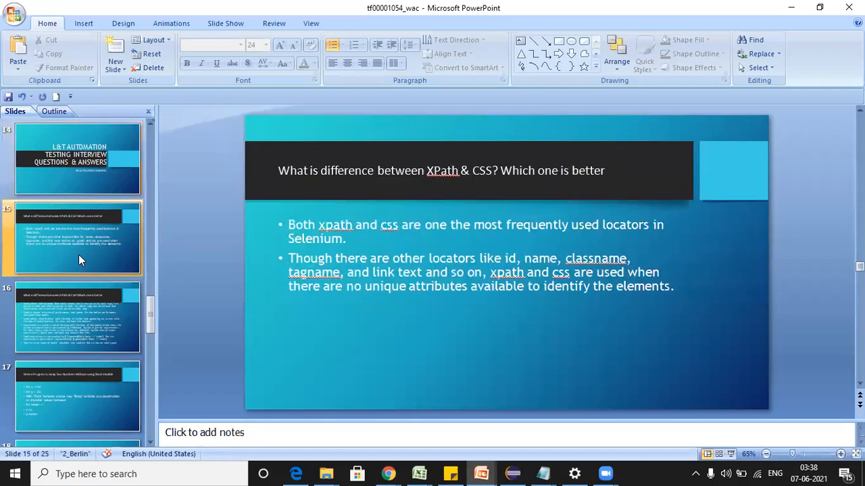
pyautogui.click(78, 395)
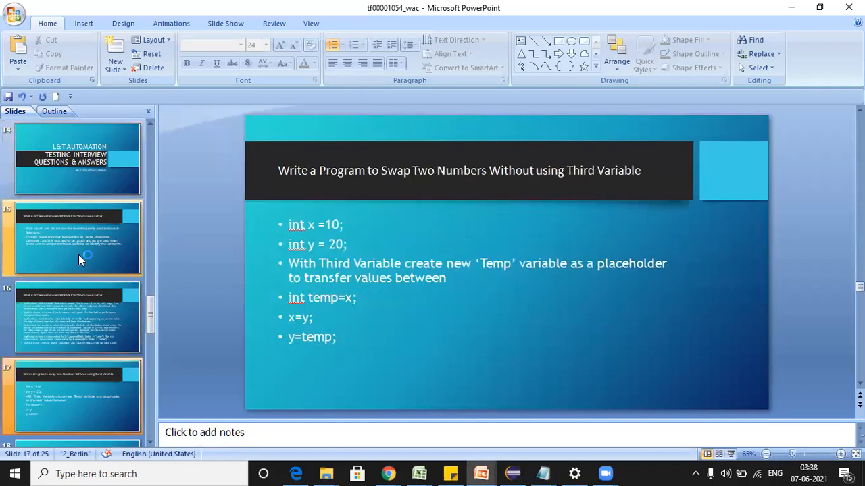